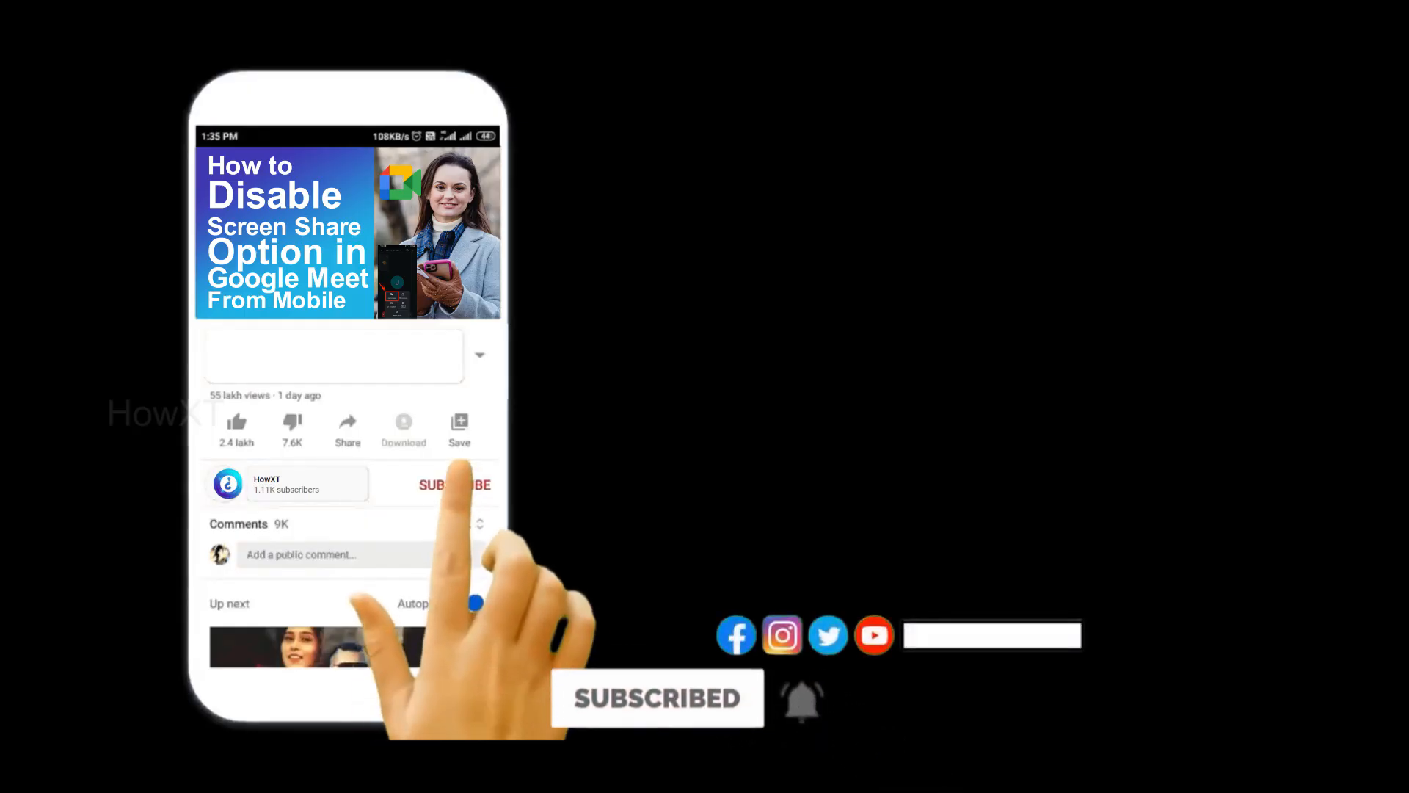
- Launch Files from the second home page and show the Browse page's ••• options menu
left_click(454, 484)
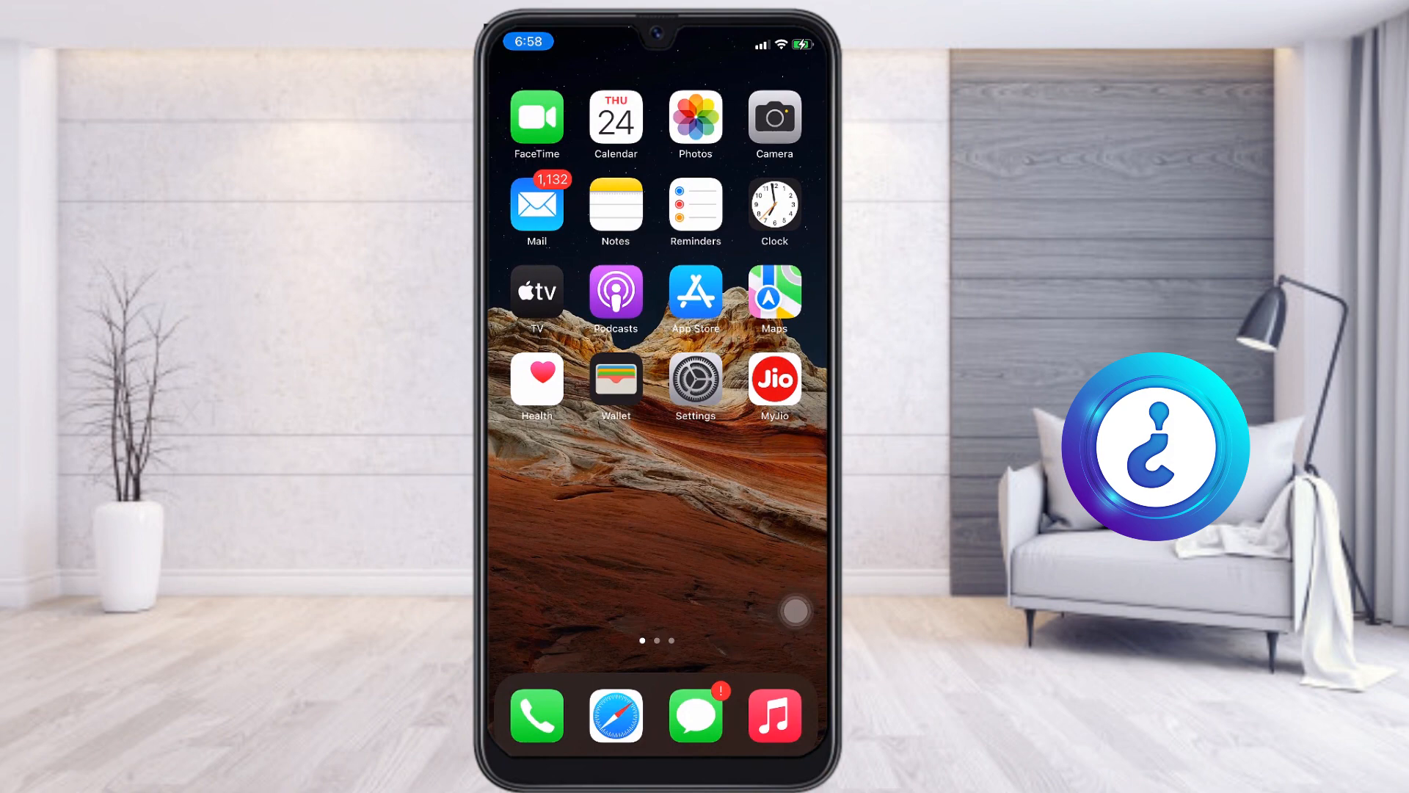
scroll("left", 3)
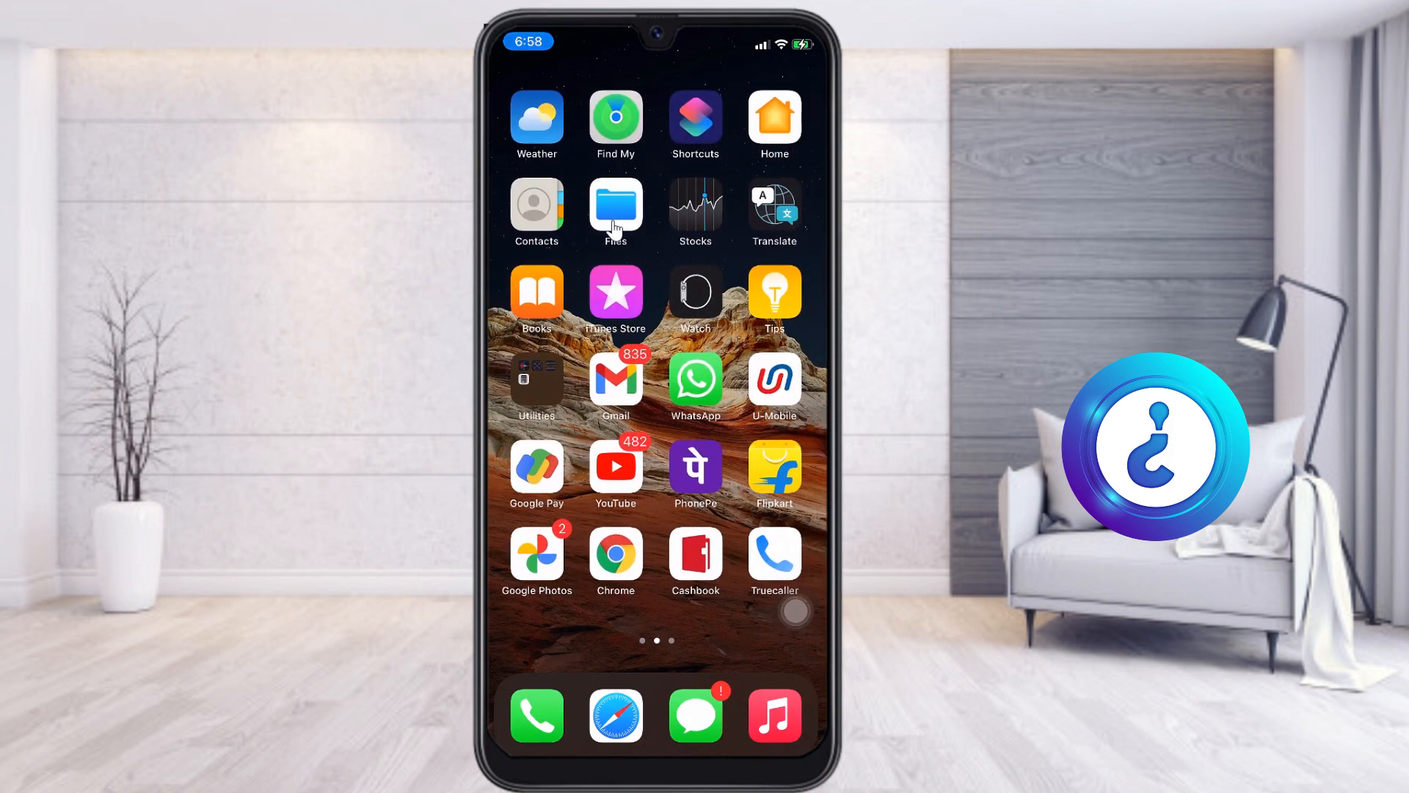
left_click(615, 206)
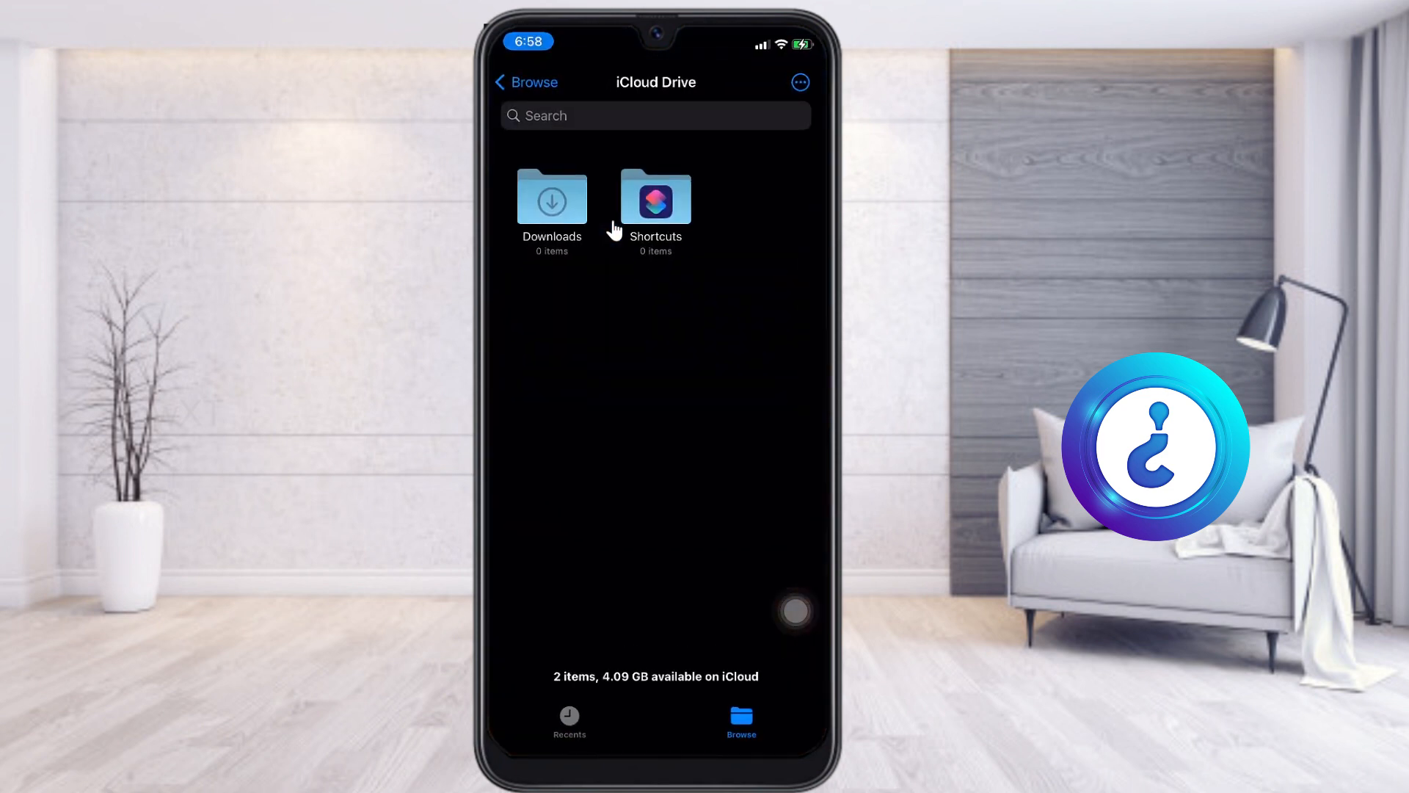
left_click(525, 82)
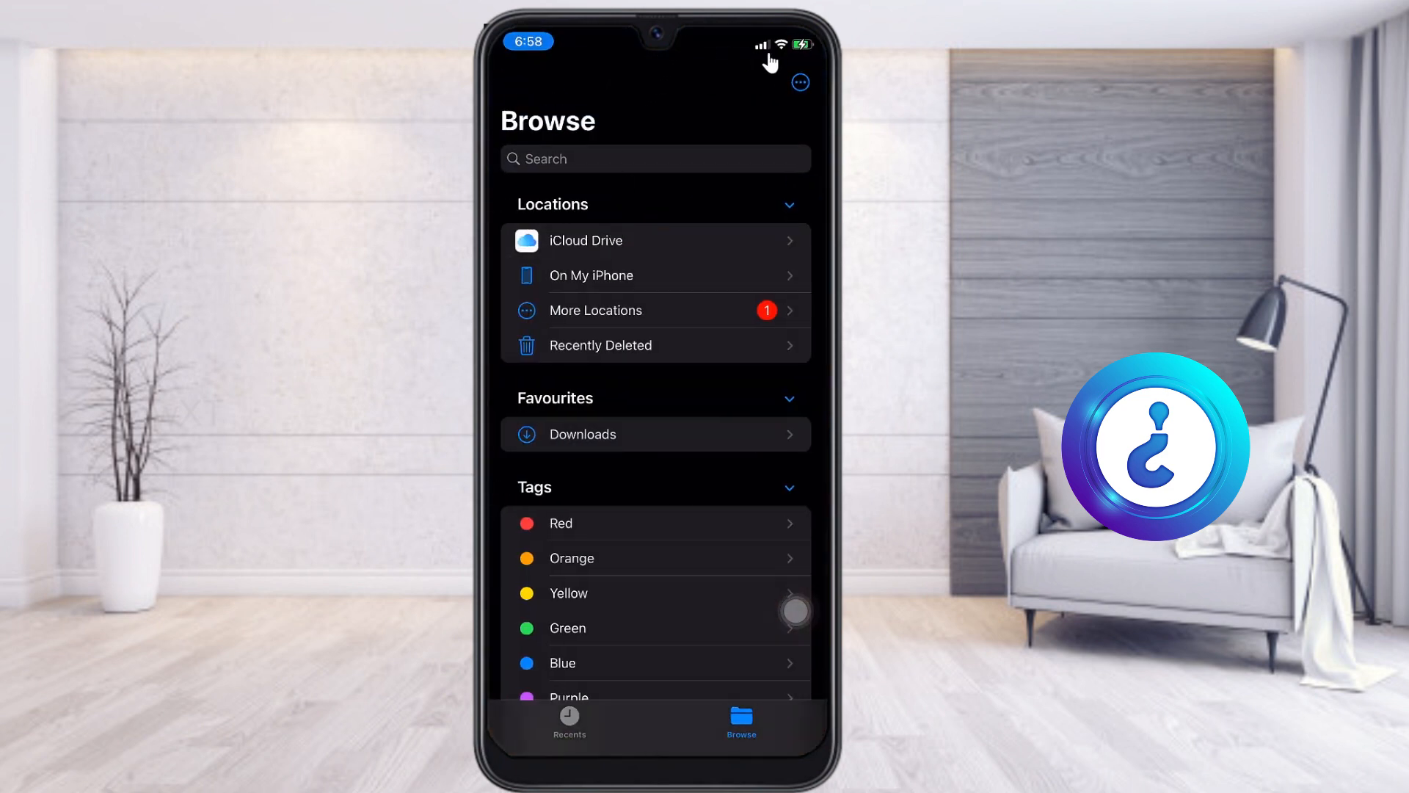
mouse_move(800, 94)
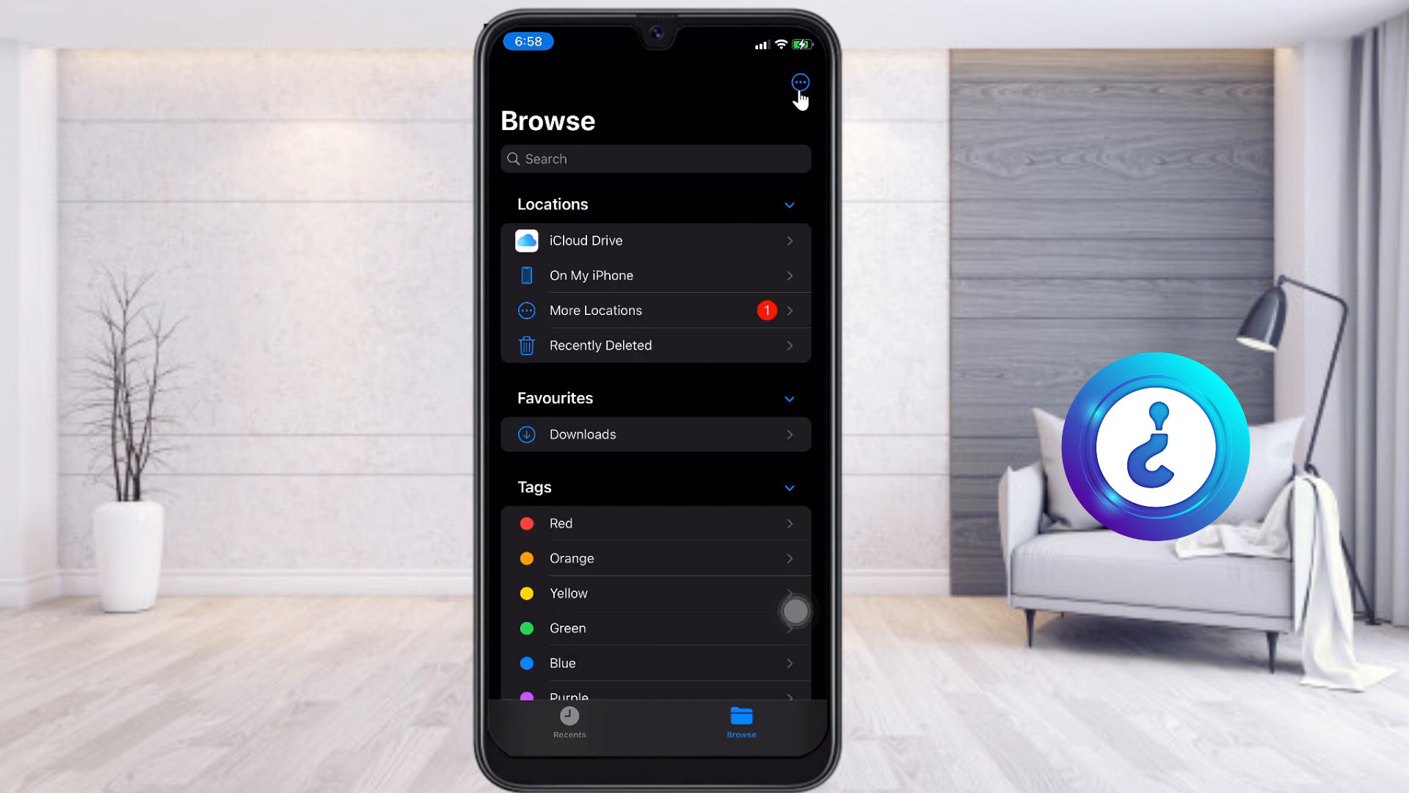
left_click(800, 82)
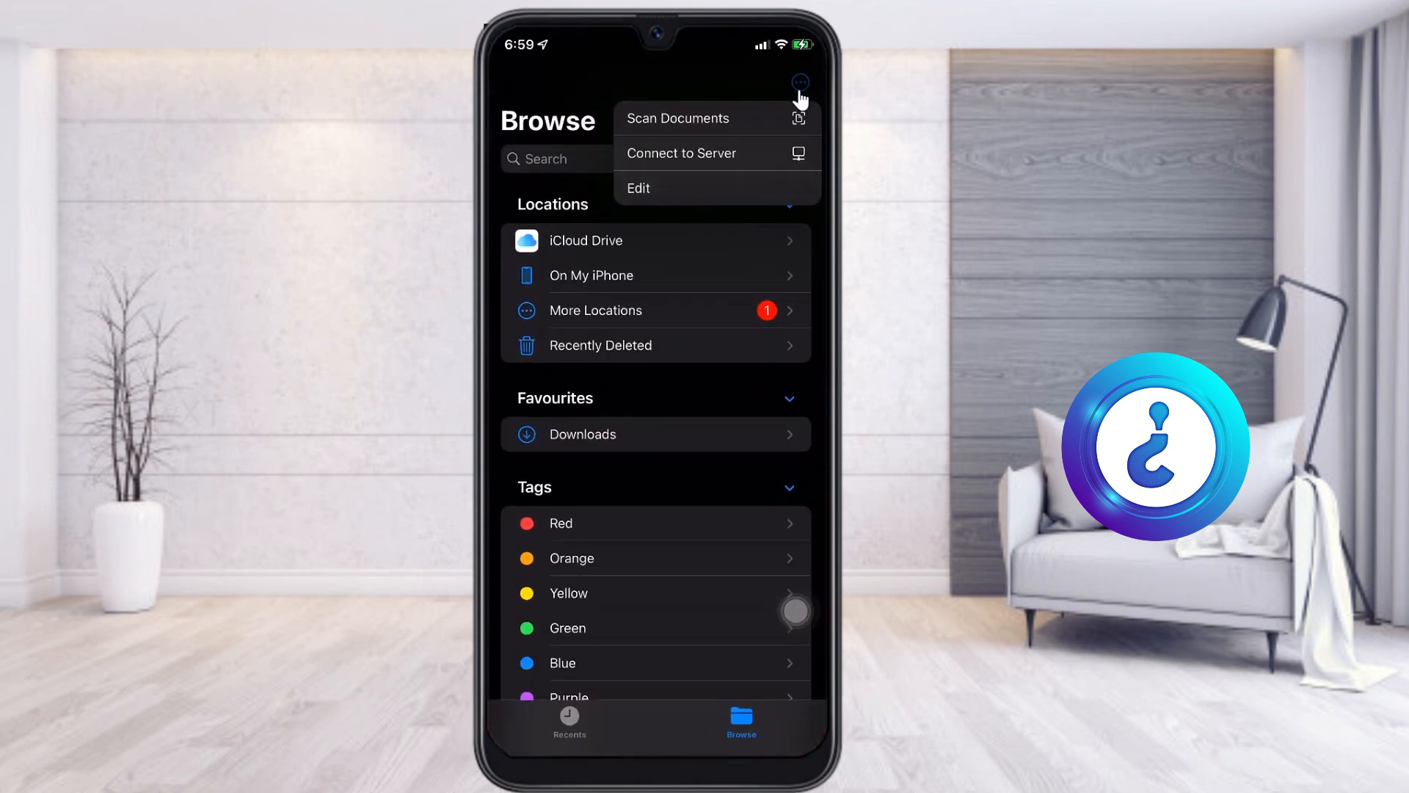
mouse_move(800, 110)
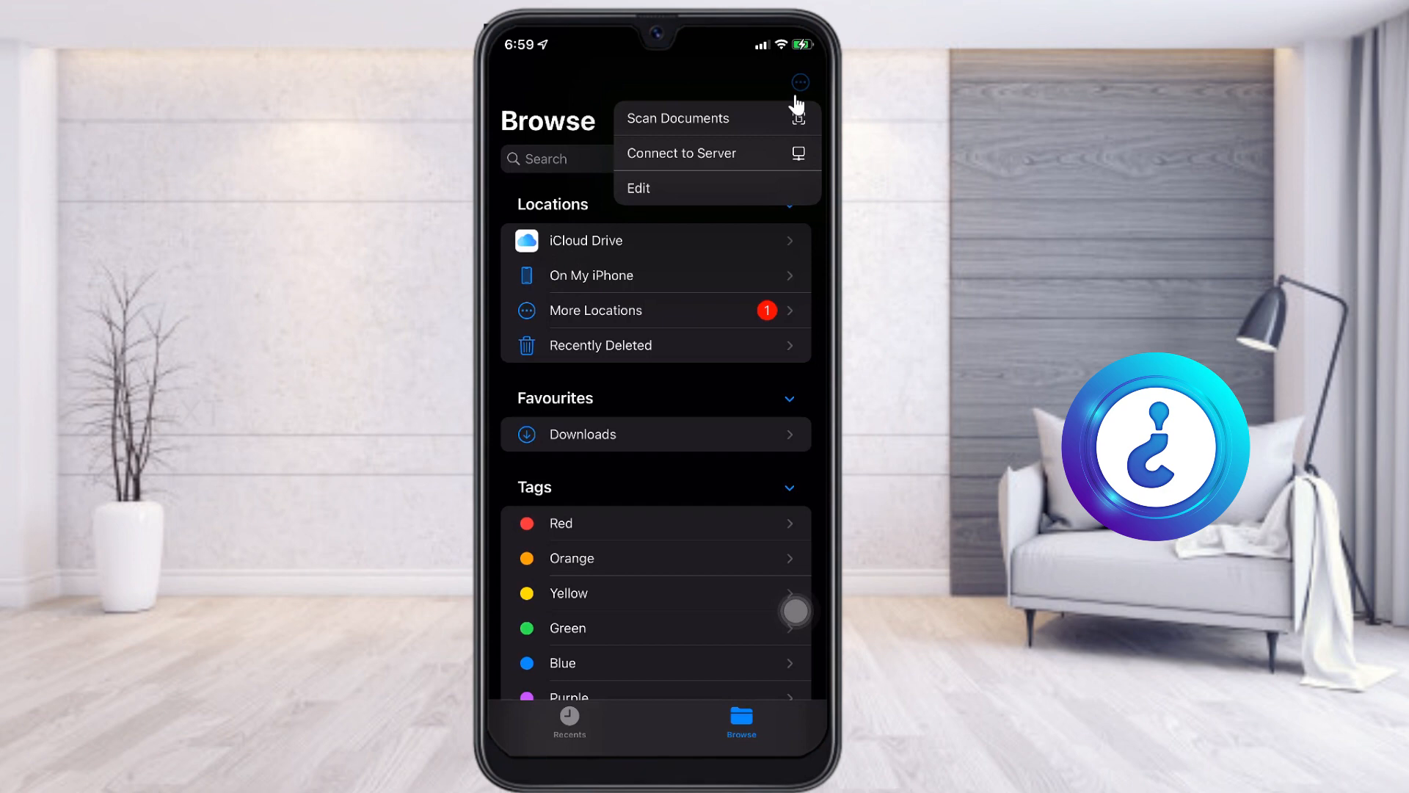
mouse_move(717, 127)
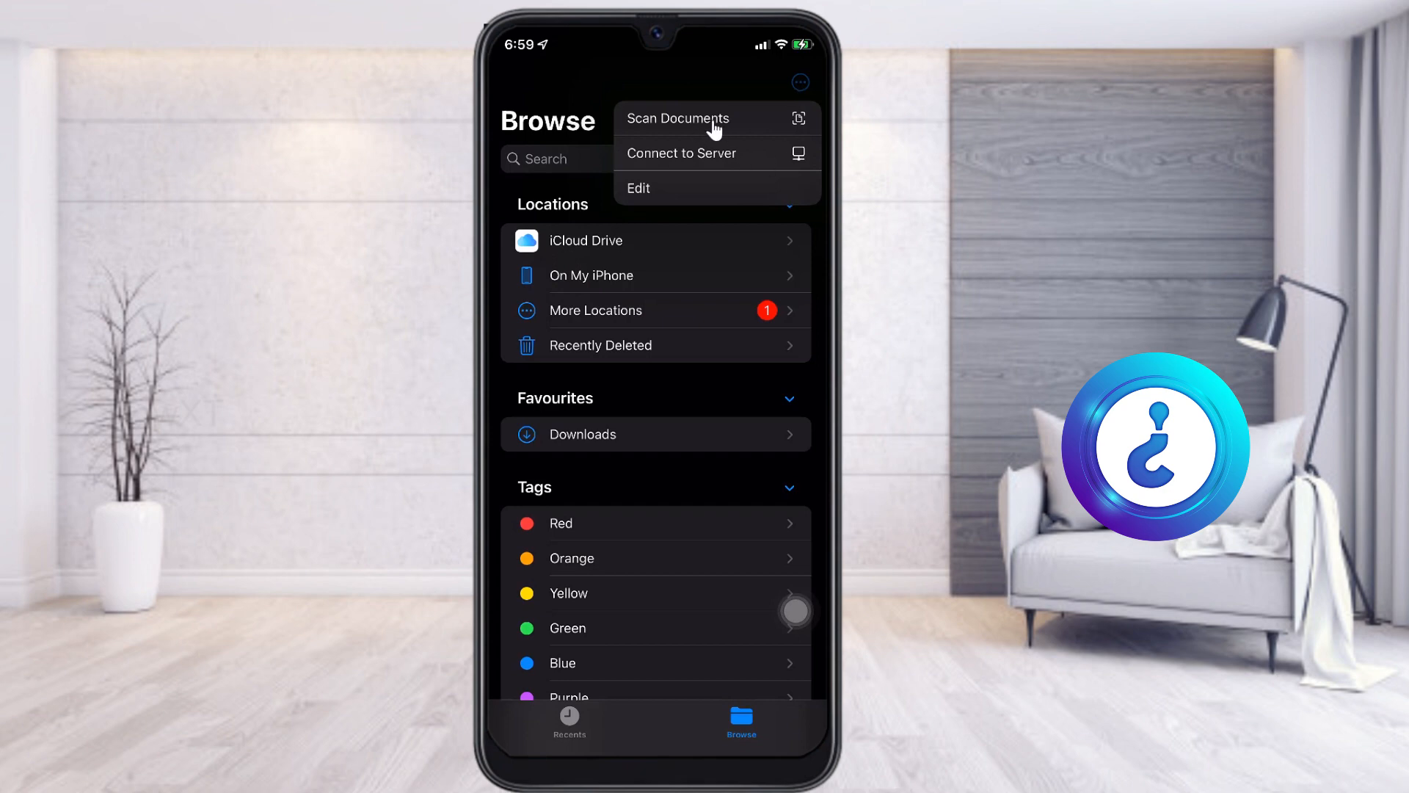
- Scan two pages of handwritten notes with Scan Documents and tap Save (2)
left_click(678, 118)
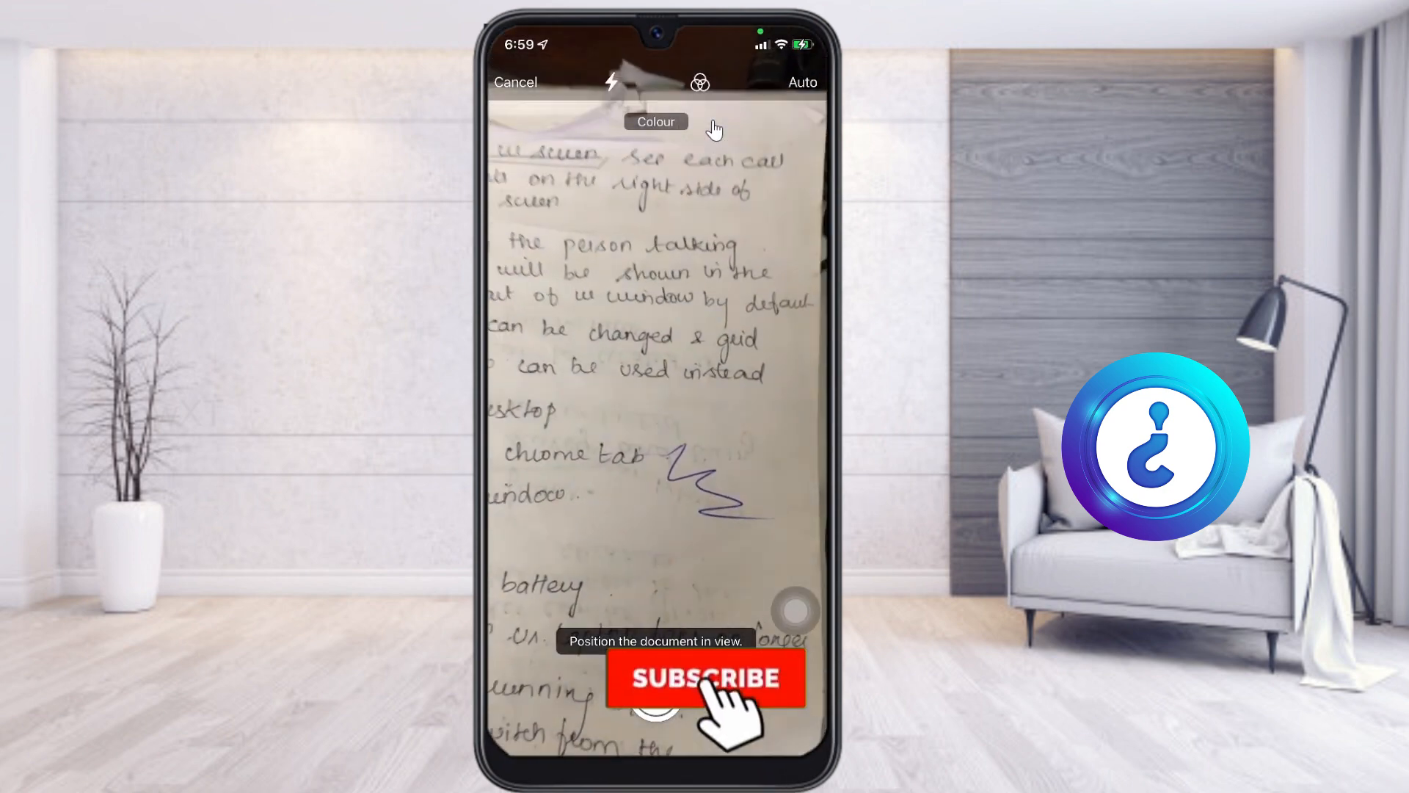
left_click(704, 680)
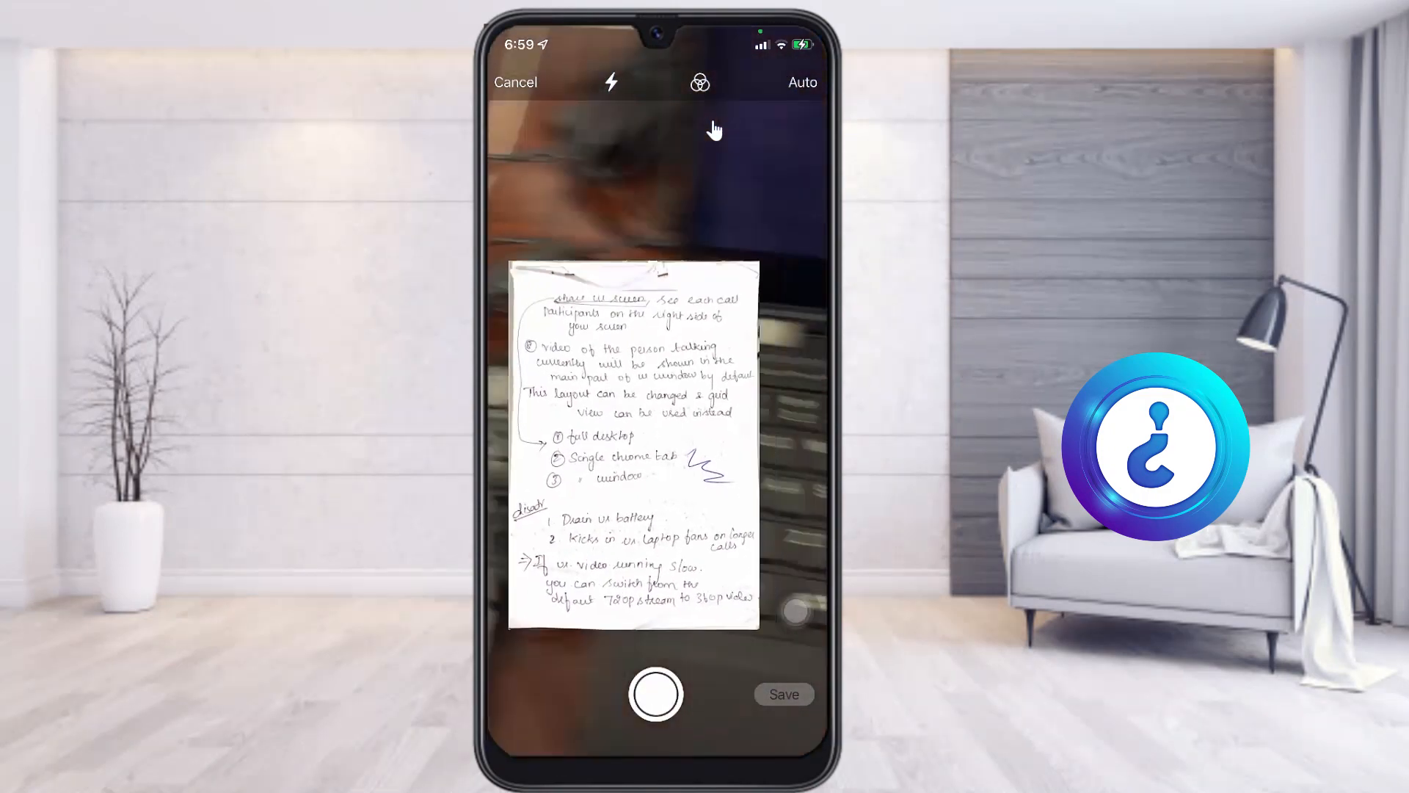
left_click(654, 694)
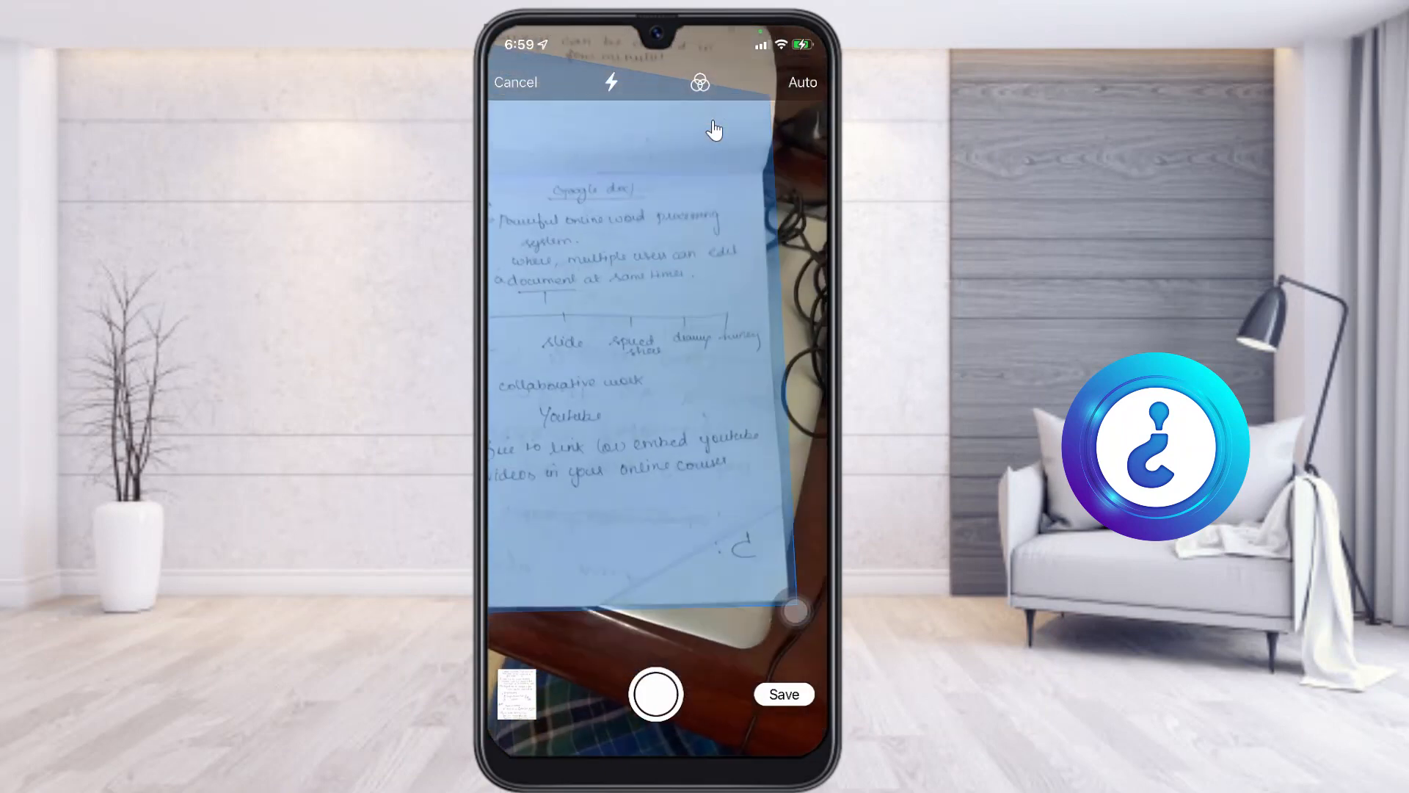
left_click(656, 694)
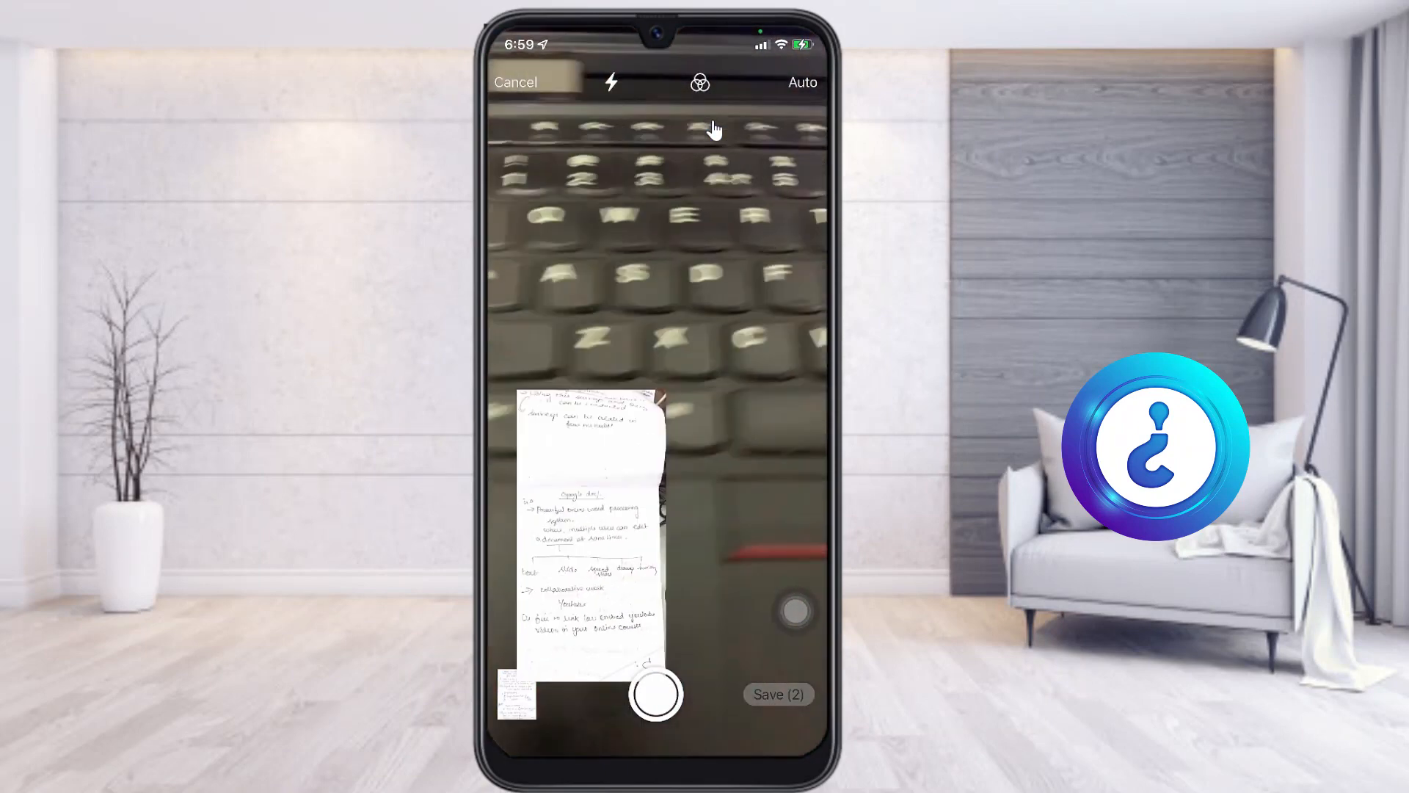
left_click(655, 696)
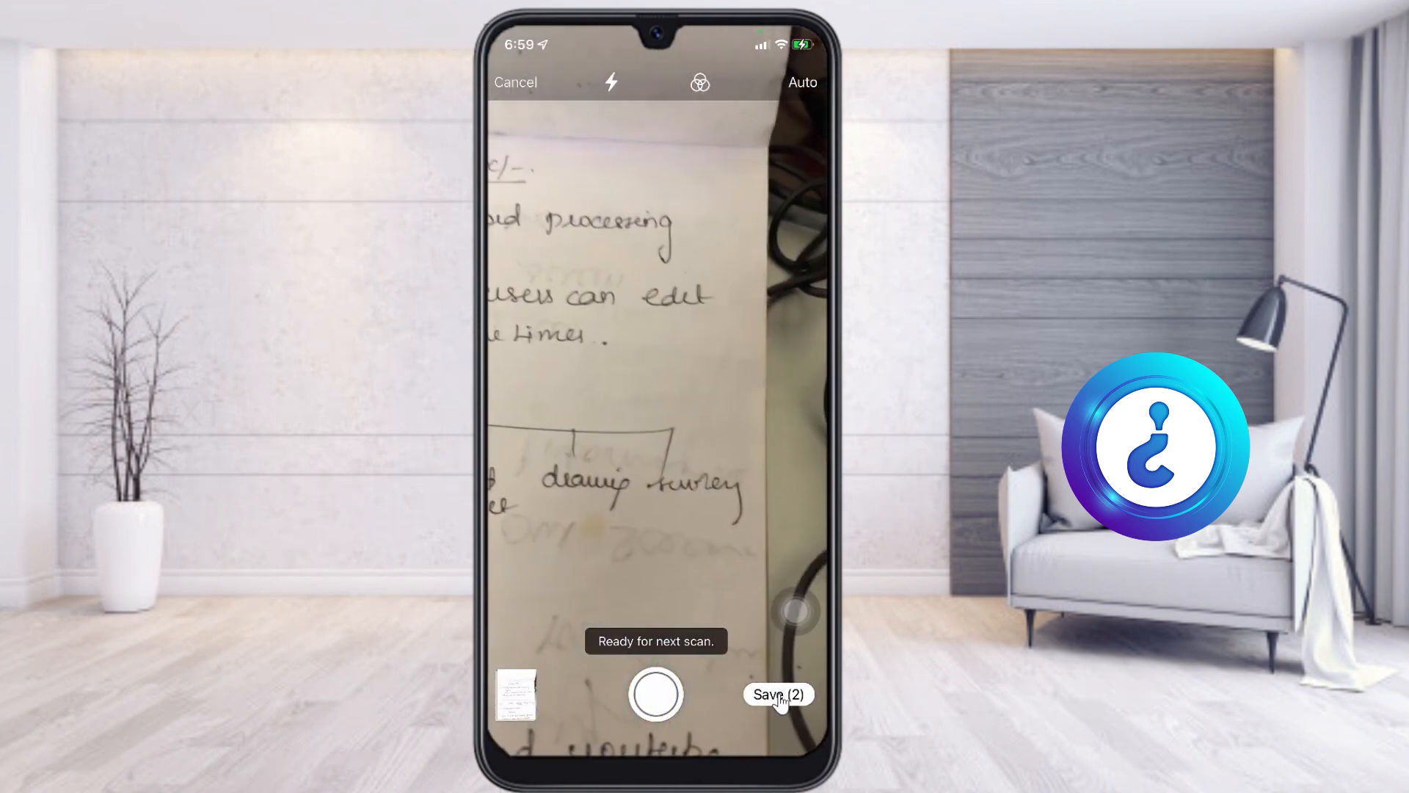
left_click(781, 695)
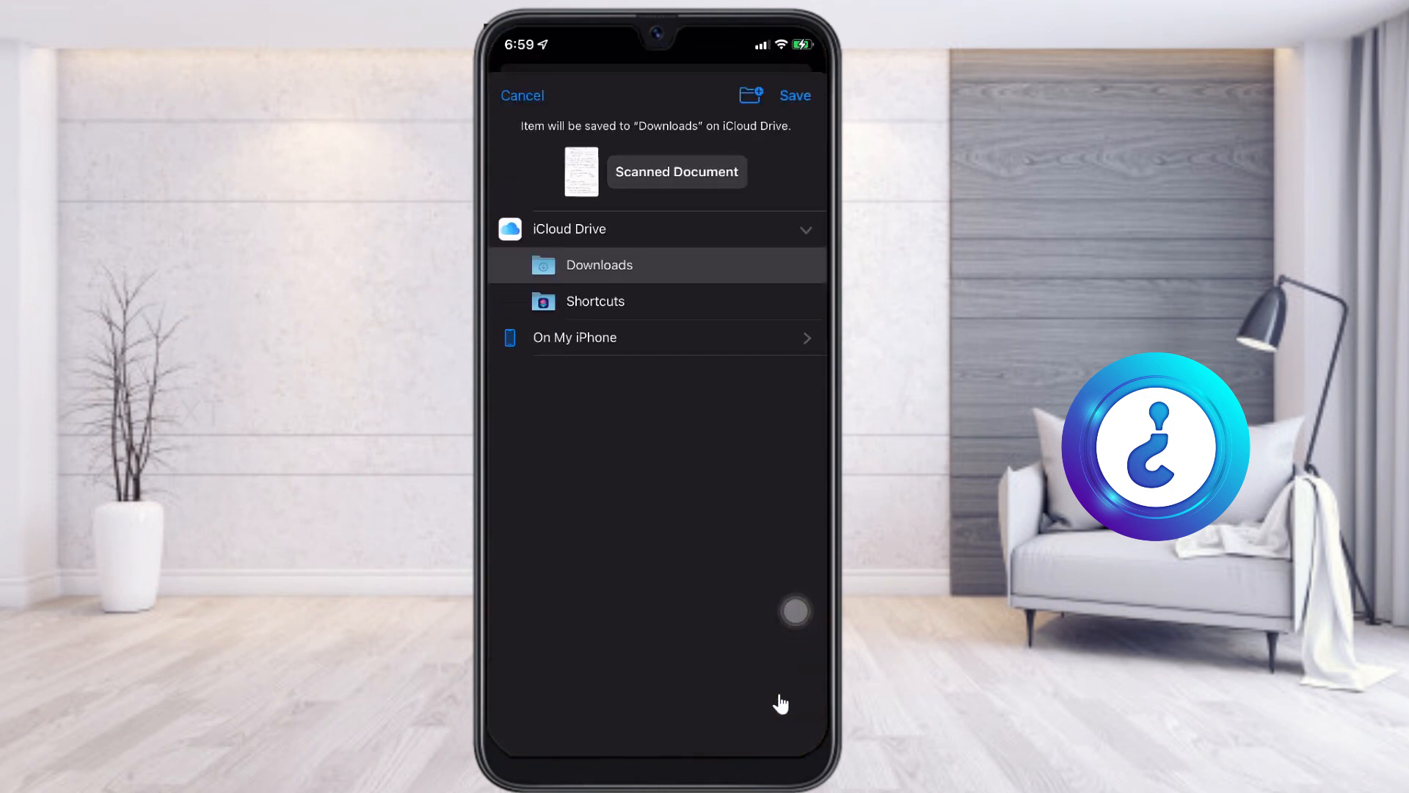
mouse_move(589, 343)
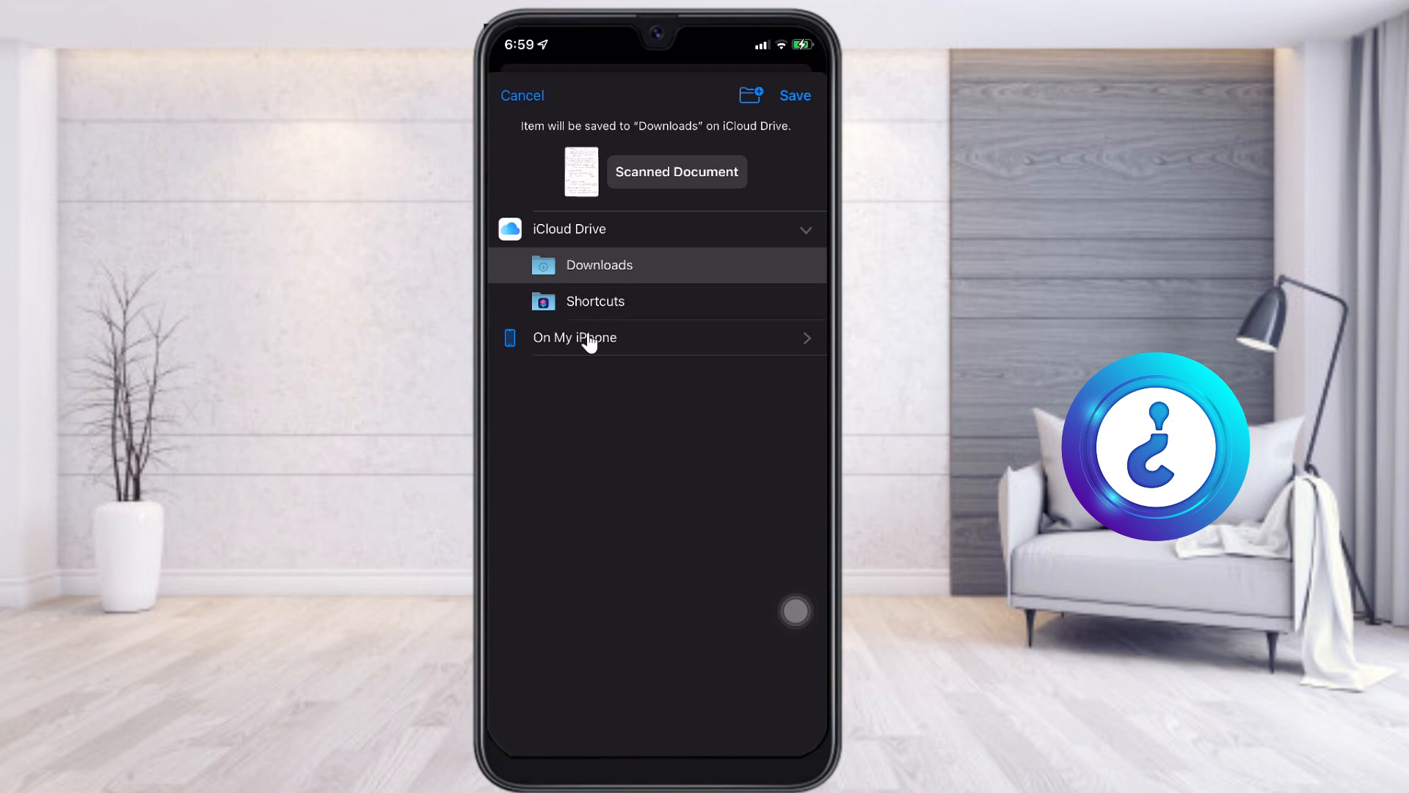
mouse_move(720, 149)
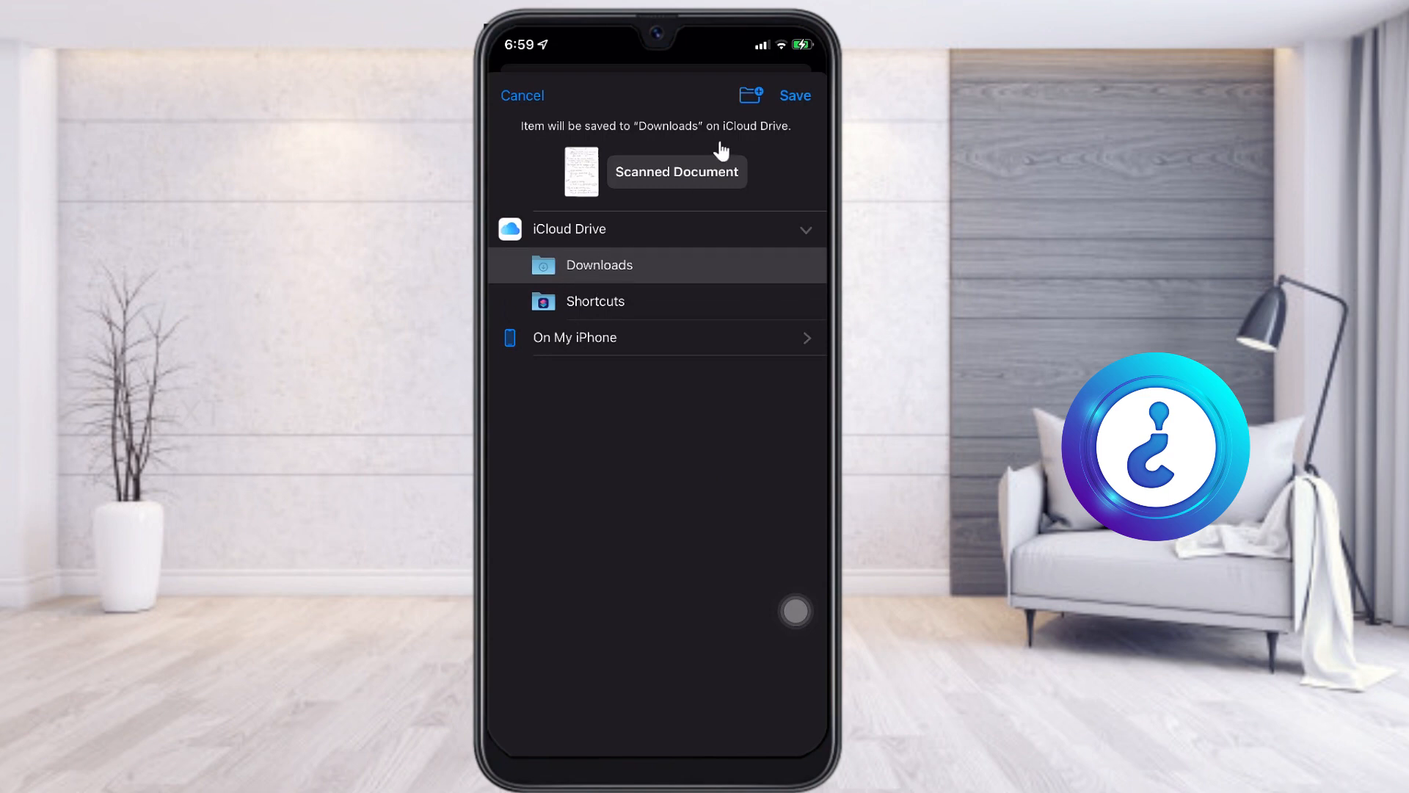
- Rename the scanned document to 'Exam' and save it into iCloud Drive Downloads
left_click(677, 172)
type("Ex")
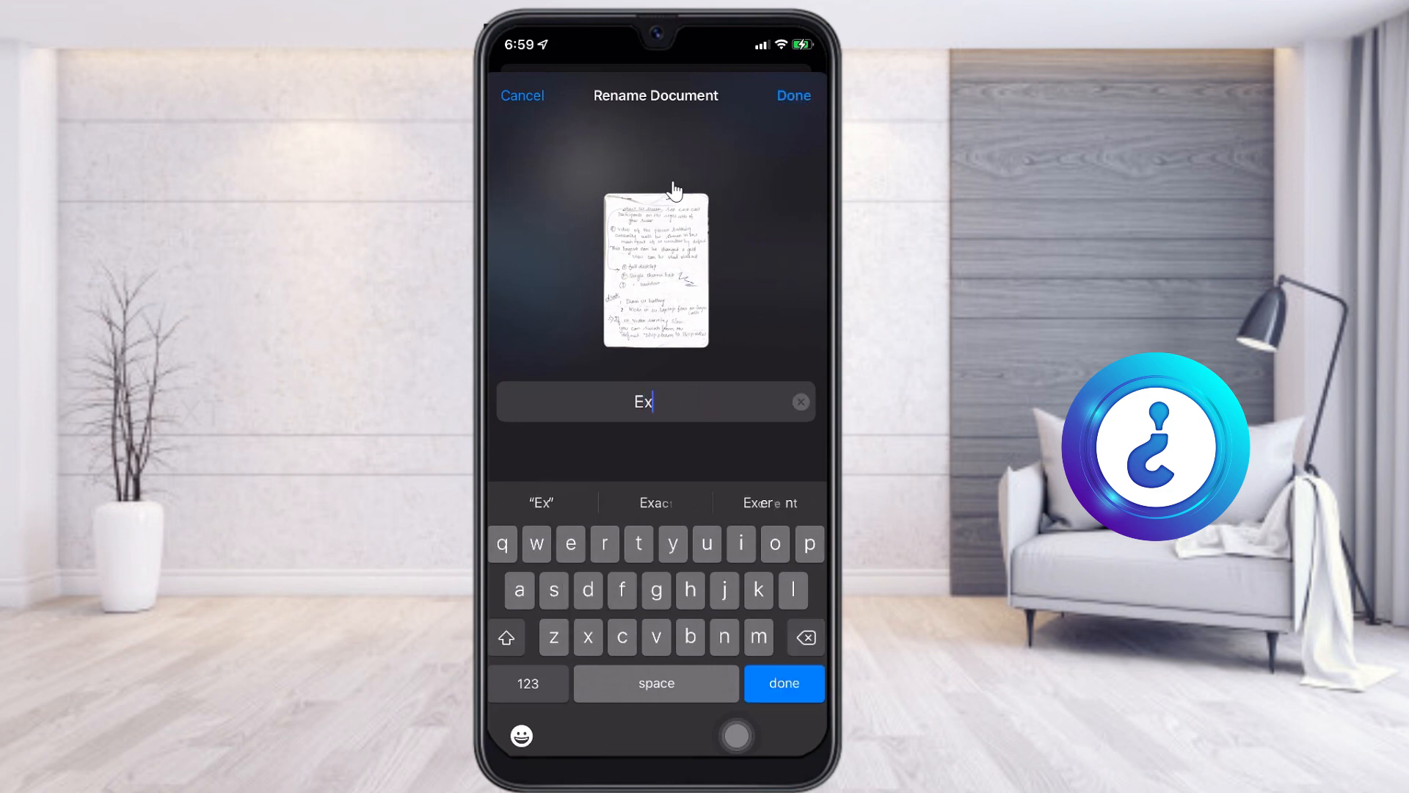
type("am")
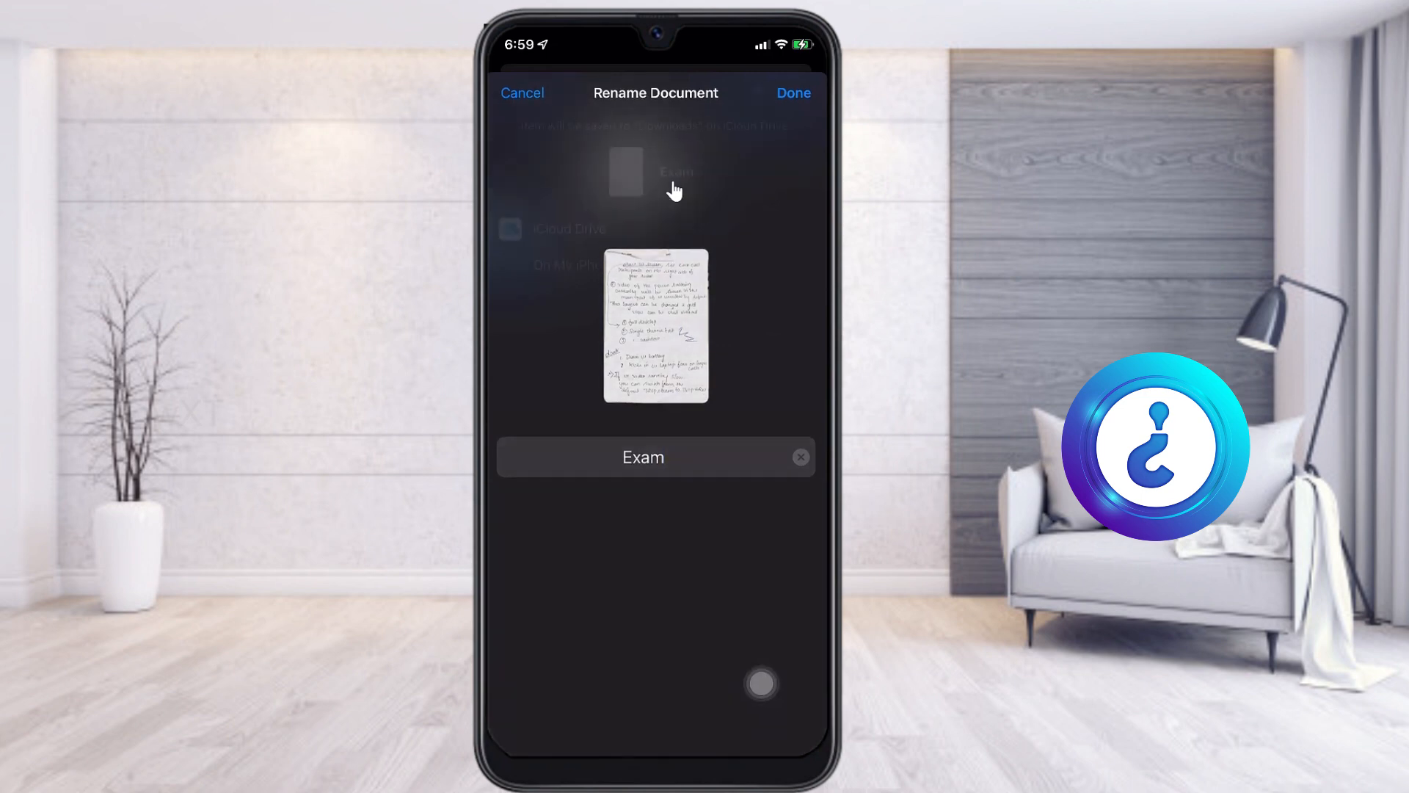
left_click(793, 92)
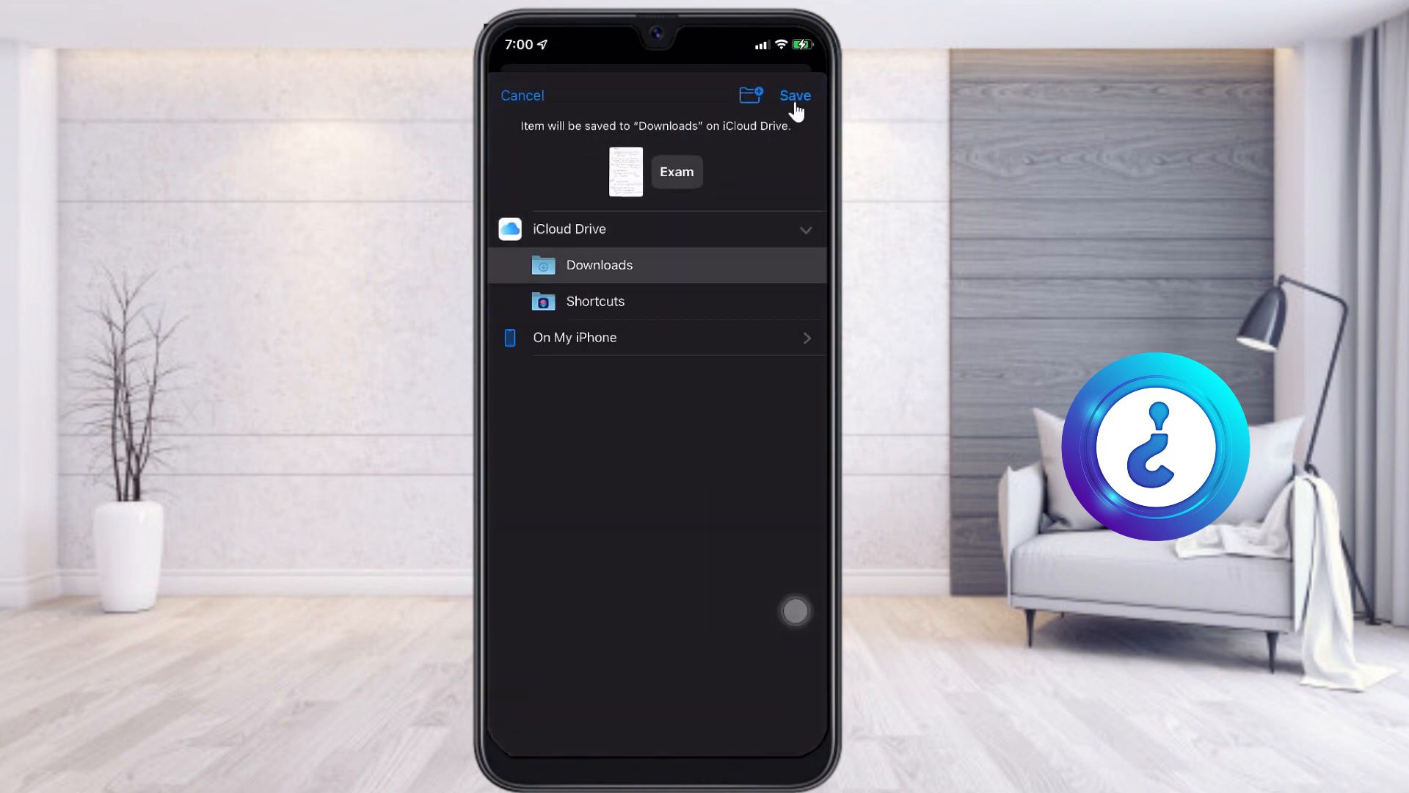
left_click(795, 96)
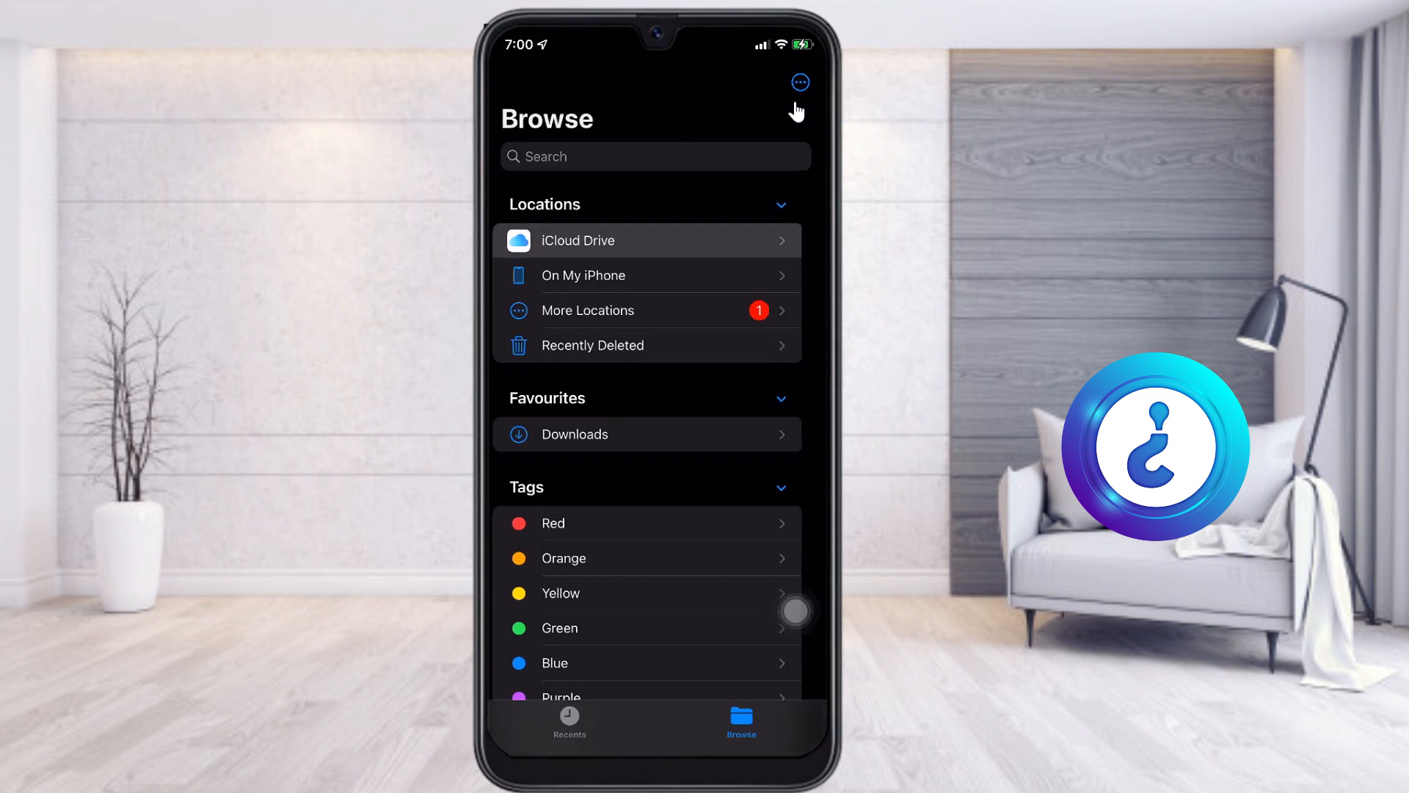
- Open the Exam PDF from iCloud Drive Downloads and bring up its share sheet
left_click(574, 434)
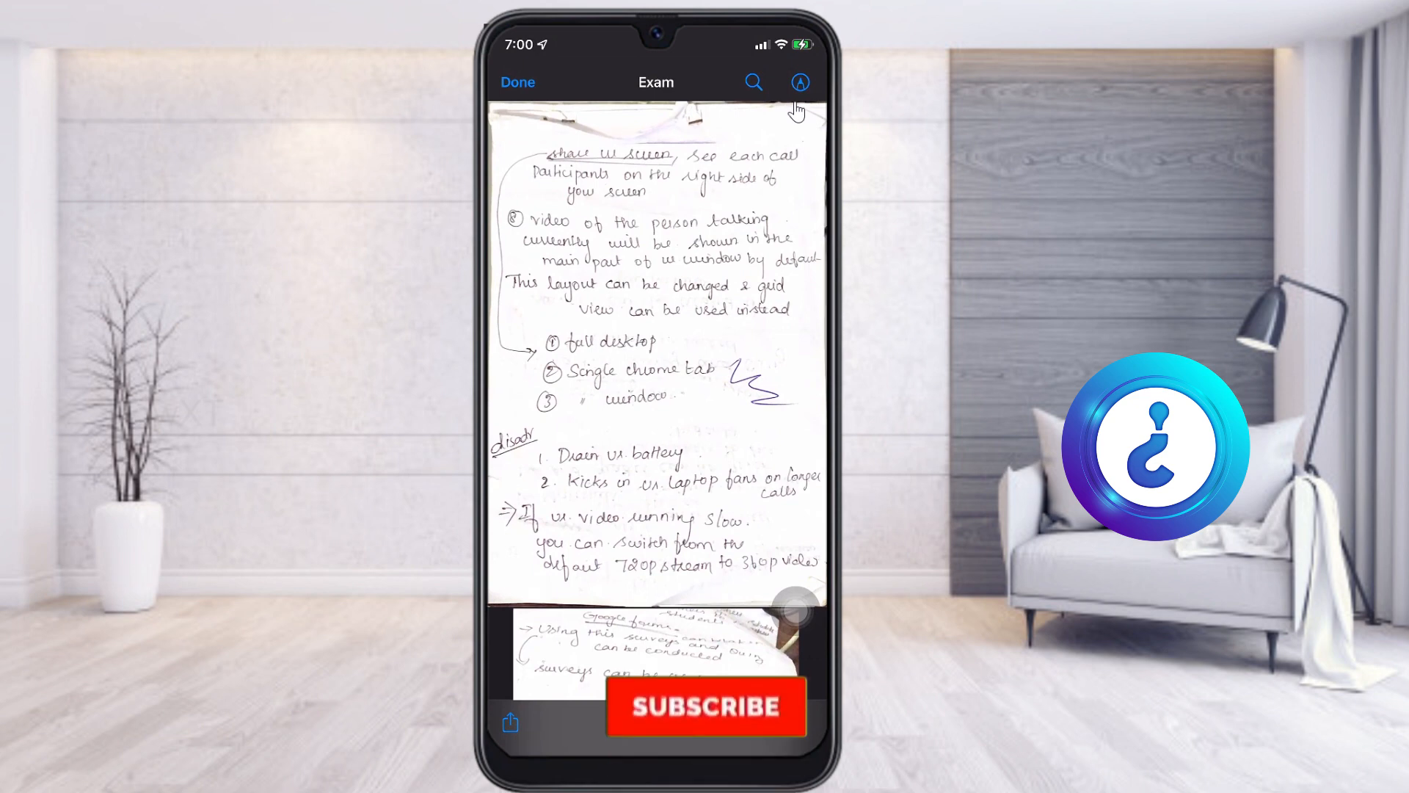
left_click(518, 81)
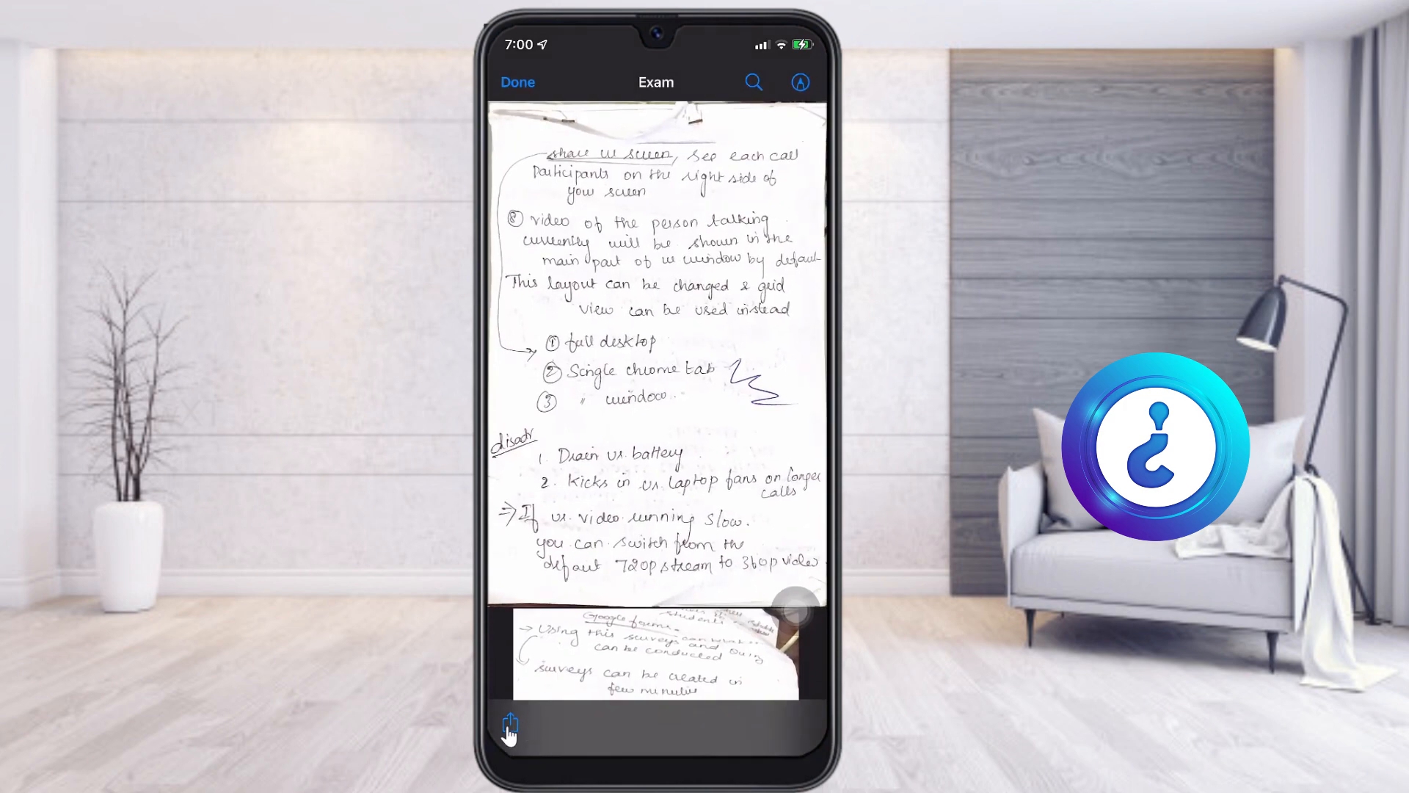
left_click(510, 725)
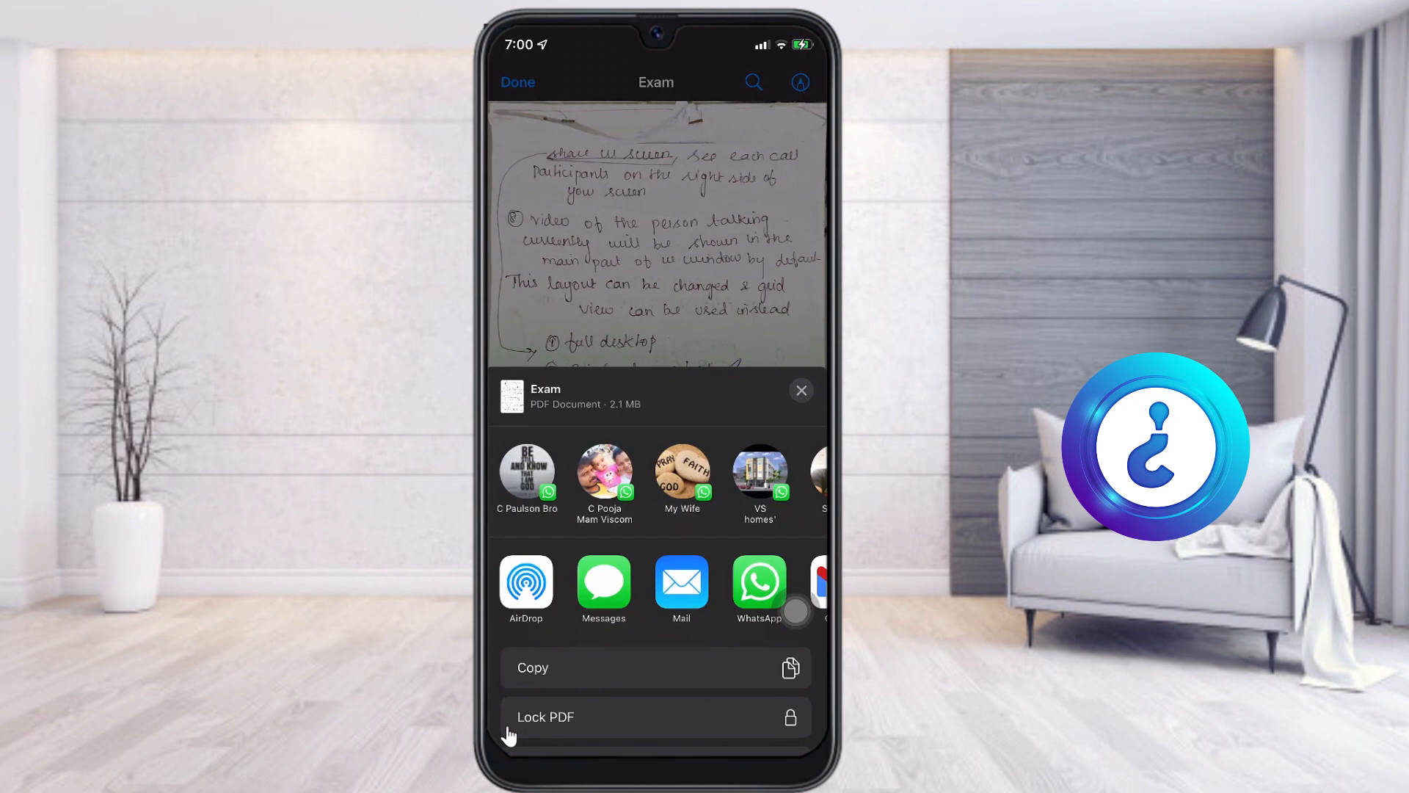
- Dismiss the share sheet and close the PDF, showing the 2.1 MB Exam in Downloads
scroll("left", 3)
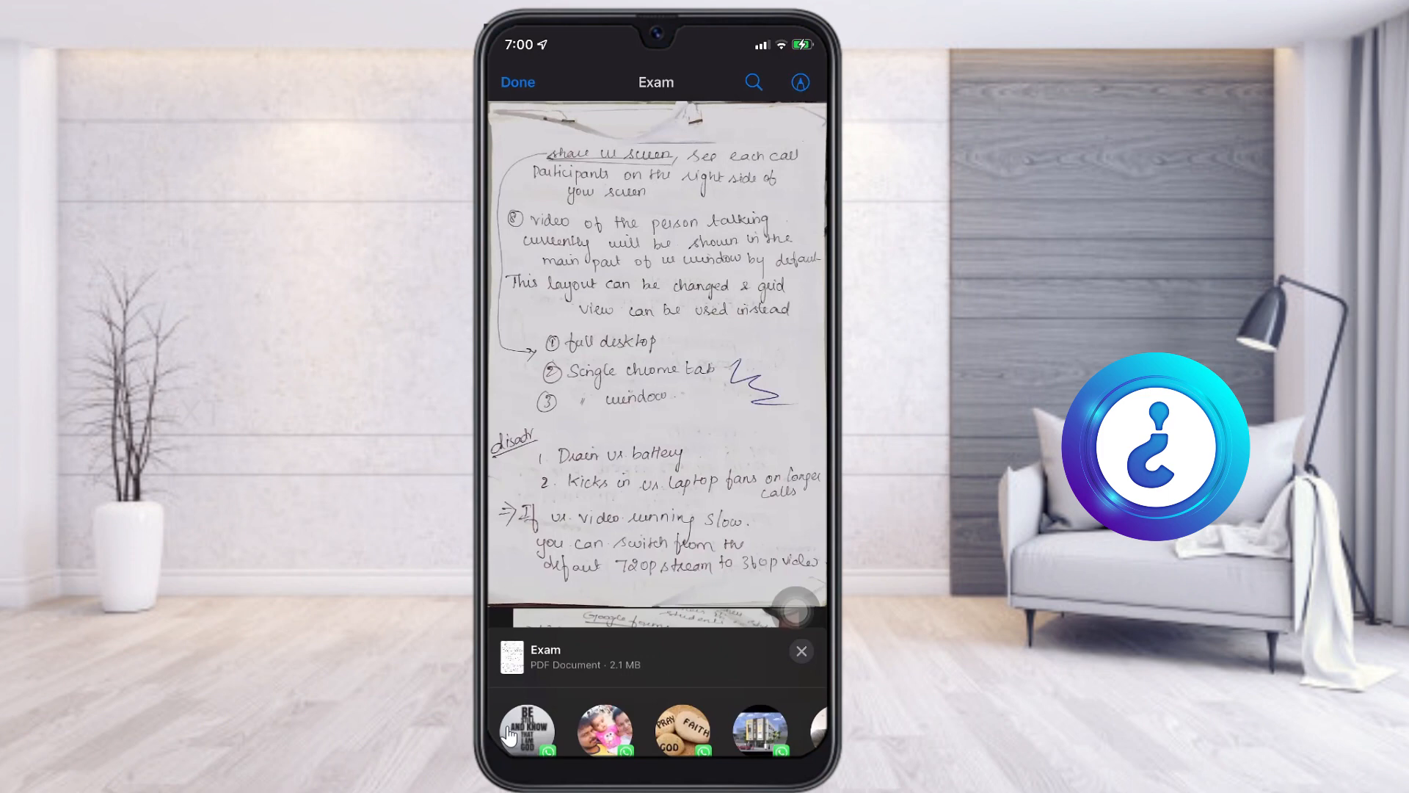
left_click(801, 651)
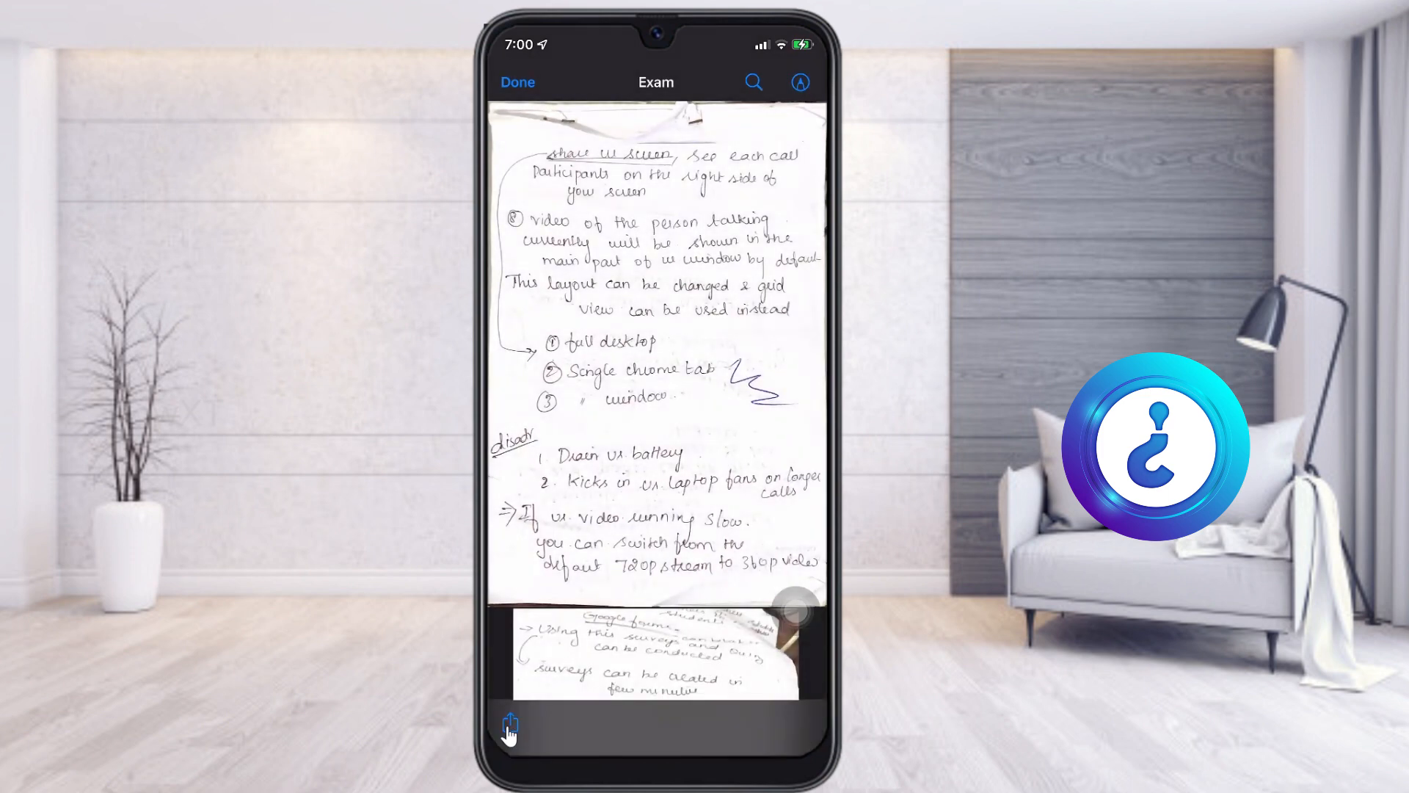
left_click(518, 82)
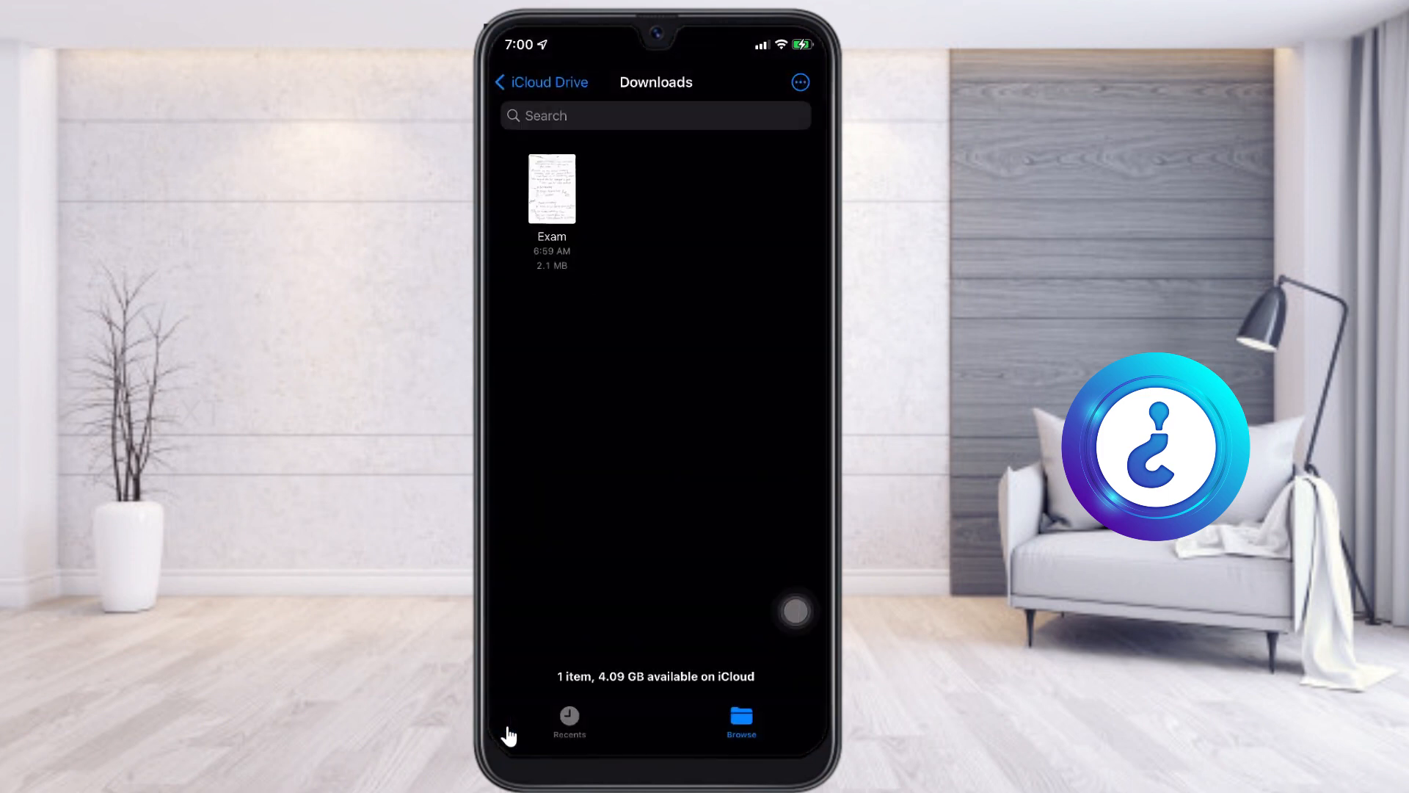
- Go to the home screen and reopen the Files app
left_click(740, 718)
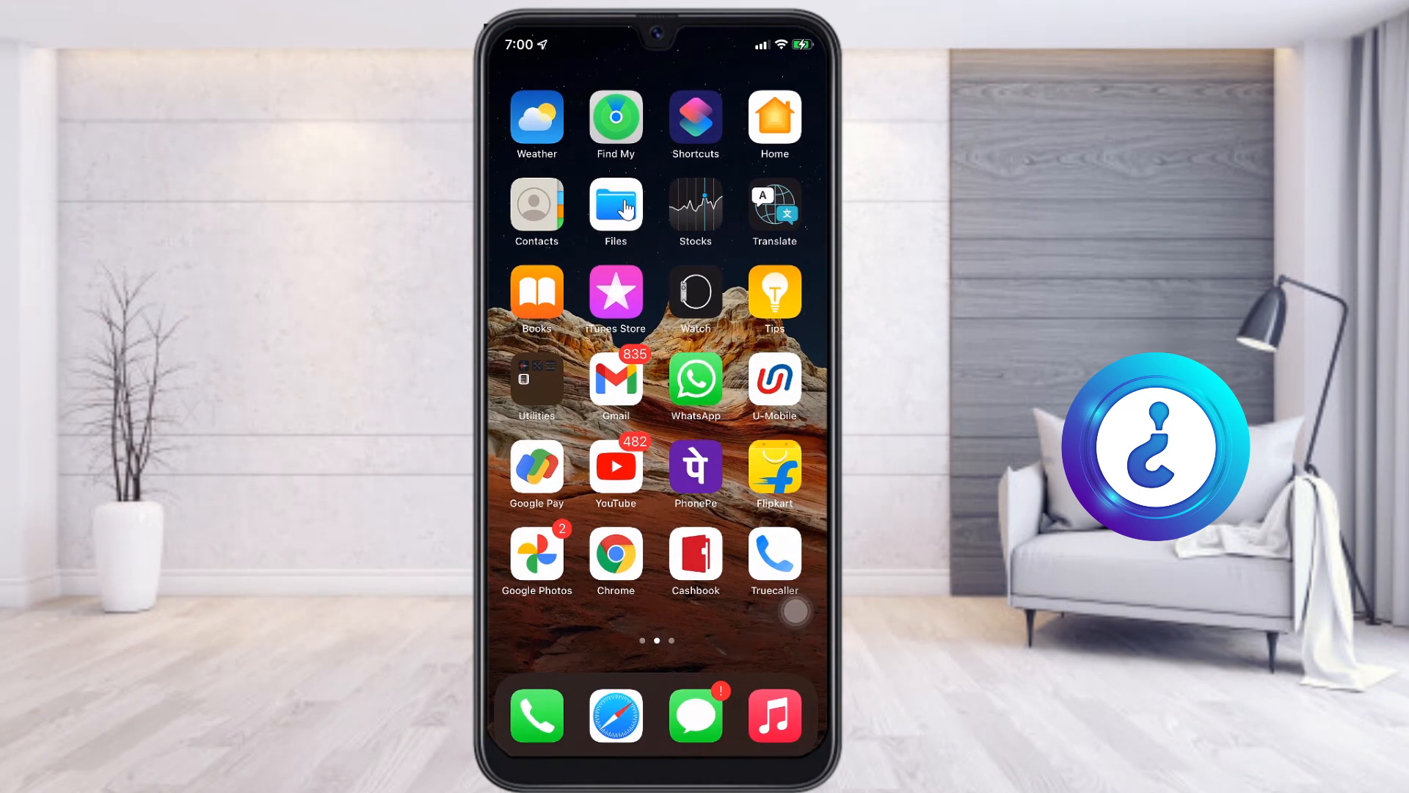
left_click(616, 209)
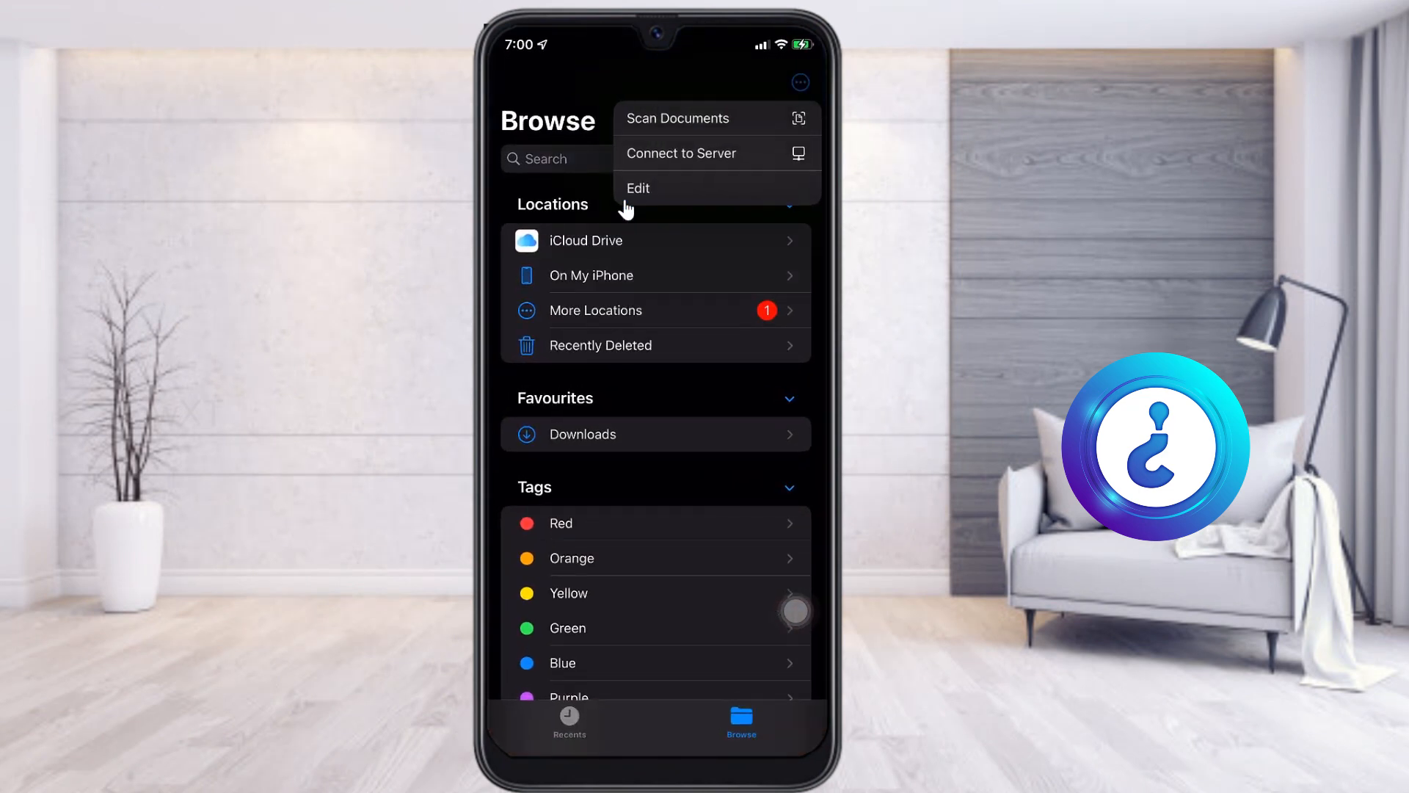